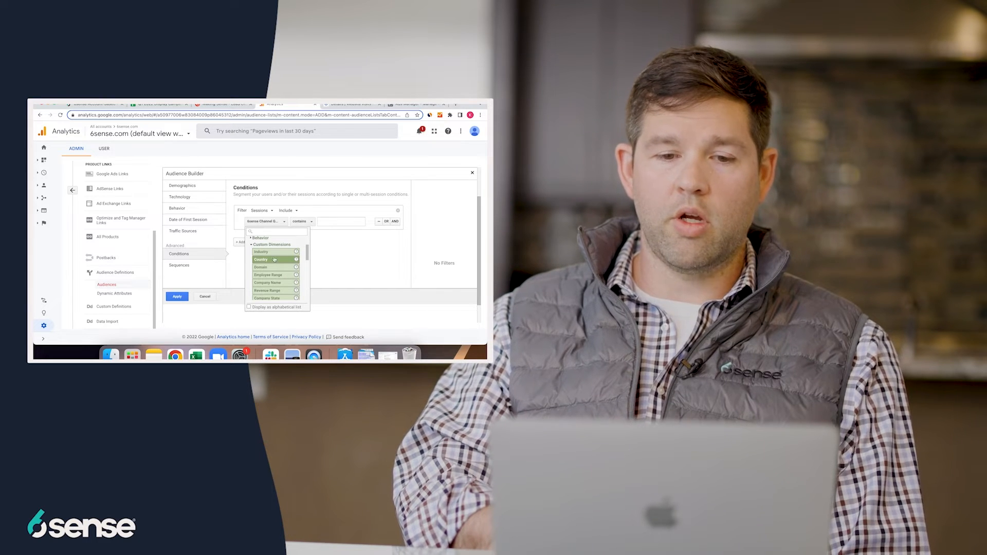
Scroll the Custom Dimensions list and pick the 6sense Segments dimension for the session condition
{"action": "scroll", "scroll_direction": "down", "scroll_amount": 3}
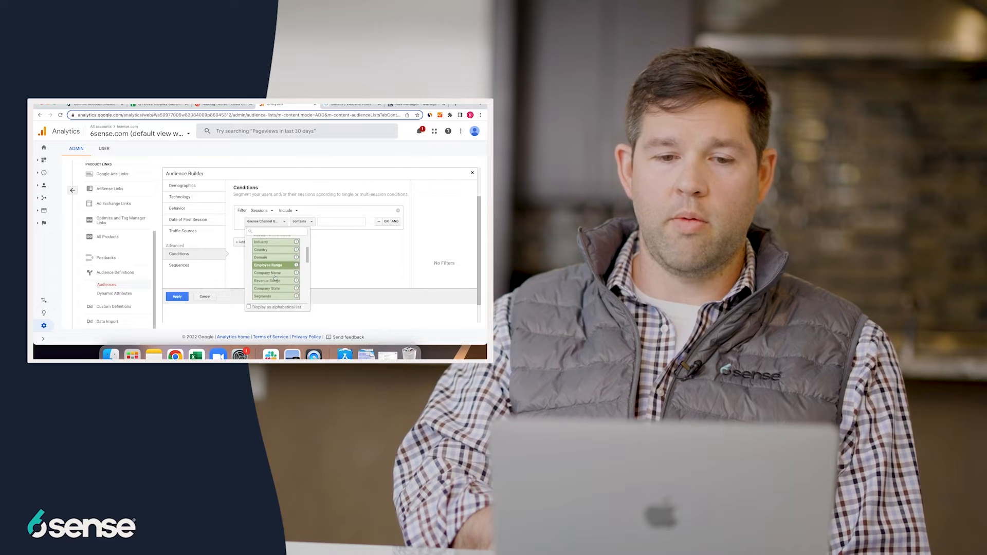
{"action": "scroll", "scroll_direction": "down", "scroll_amount": 3}
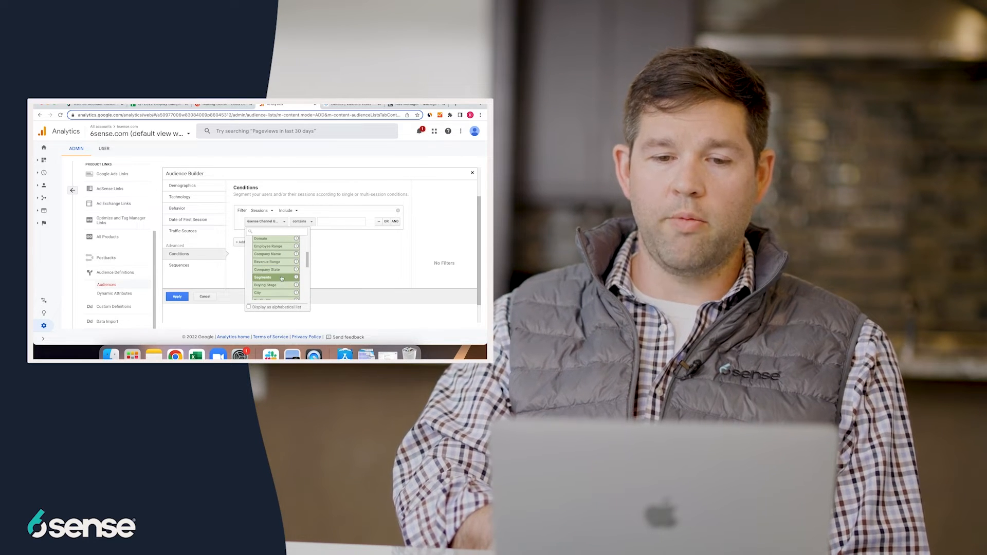
{"action": "scroll", "scroll_direction": "down", "scroll_amount": 3}
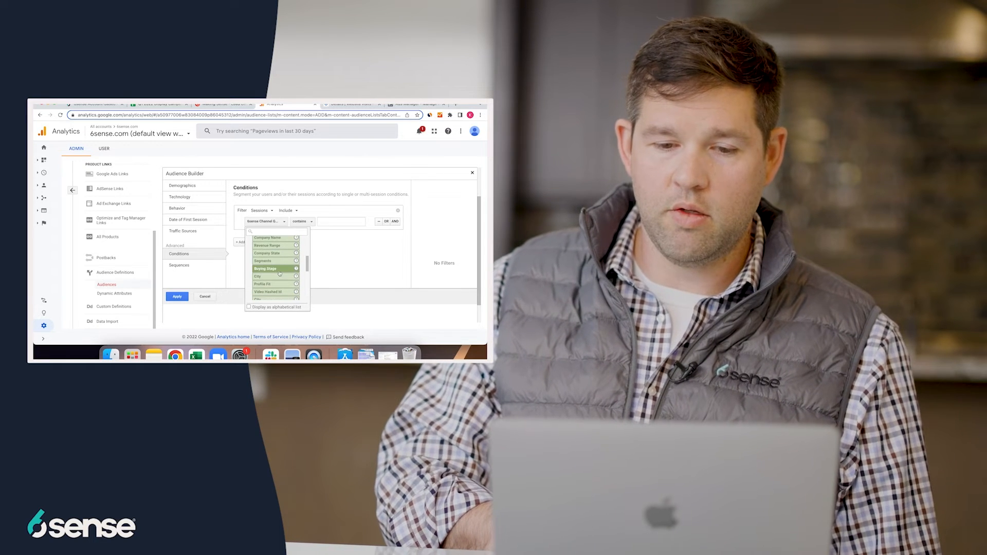
{"action": "scroll", "scroll_direction": "down", "scroll_amount": 3}
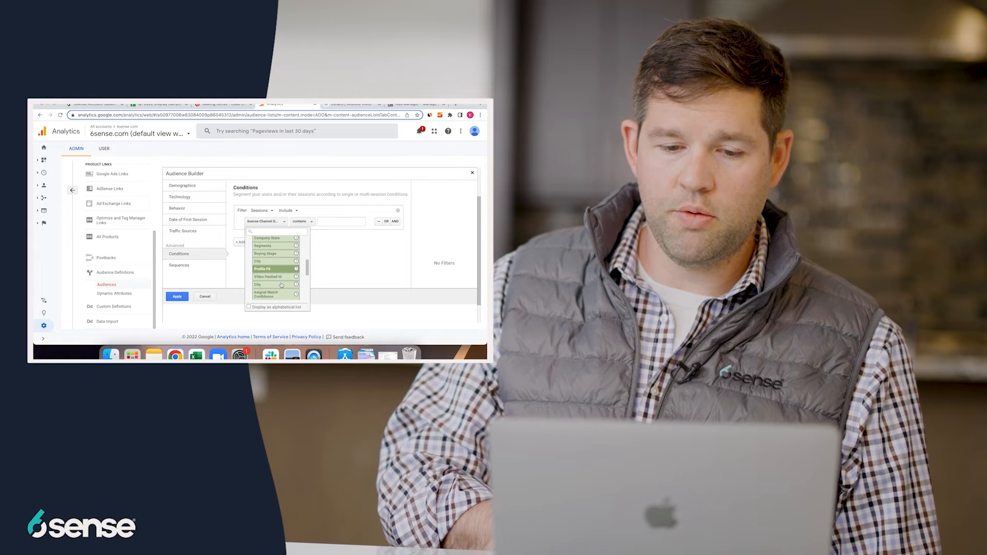
{"action": "scroll", "scroll_direction": "down", "scroll_amount": 3}
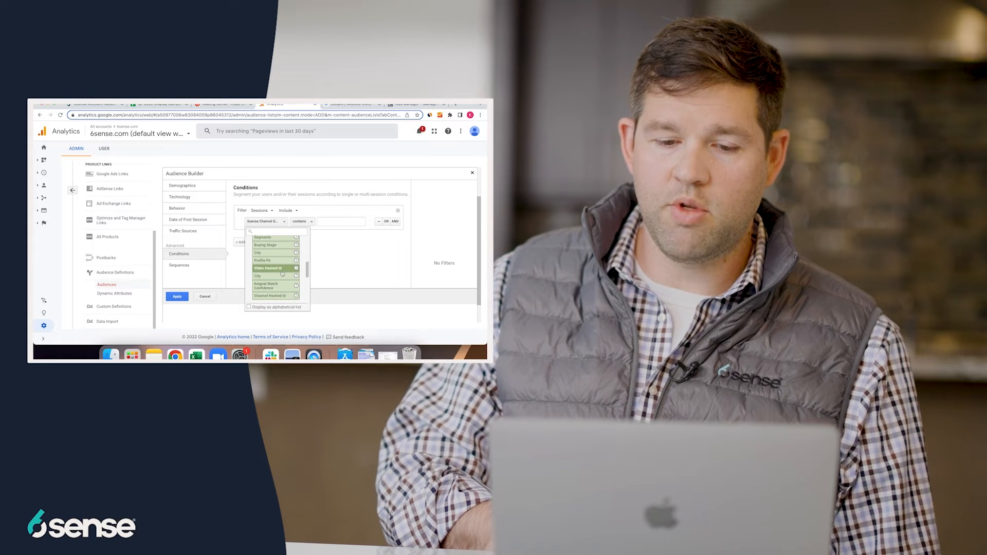
{"action": "scroll", "scroll_direction": "down", "scroll_amount": 3}
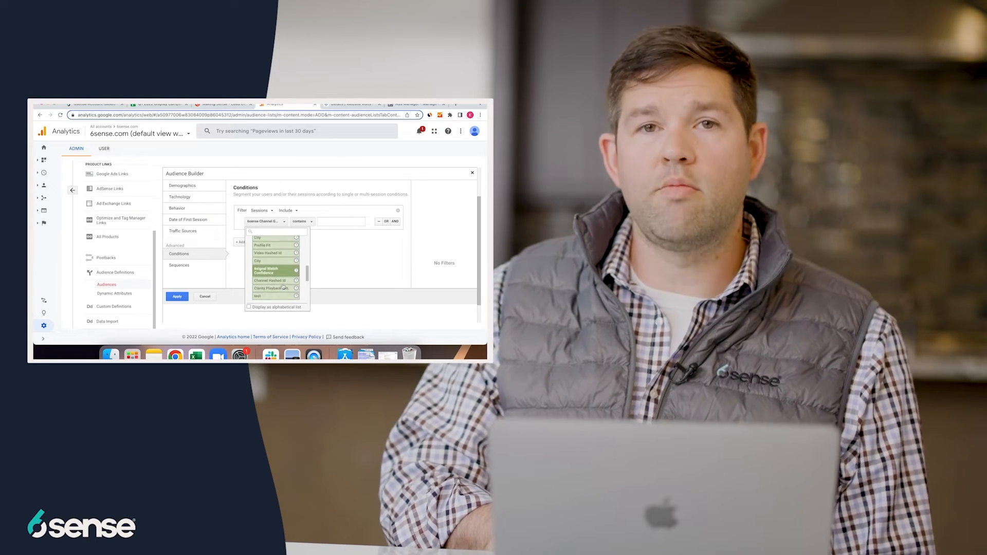
{"action": "scroll", "scroll_direction": "down", "scroll_amount": 3}
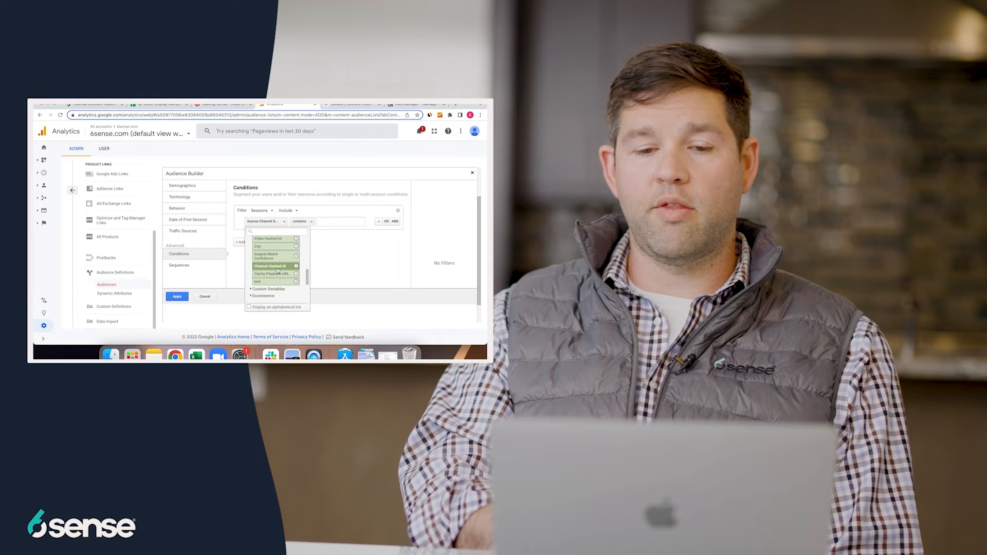
{"action": "left_click", "coordinate": [256, 222]}
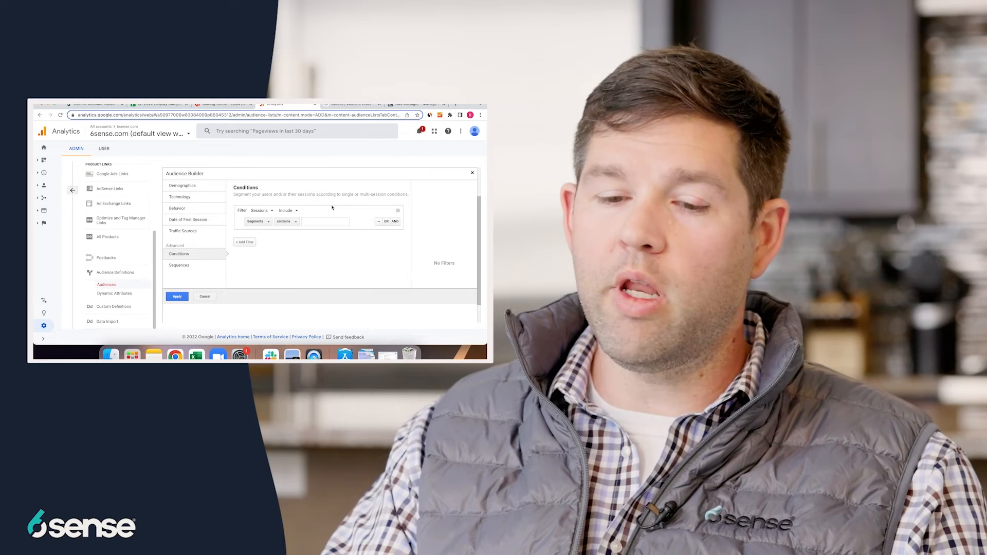